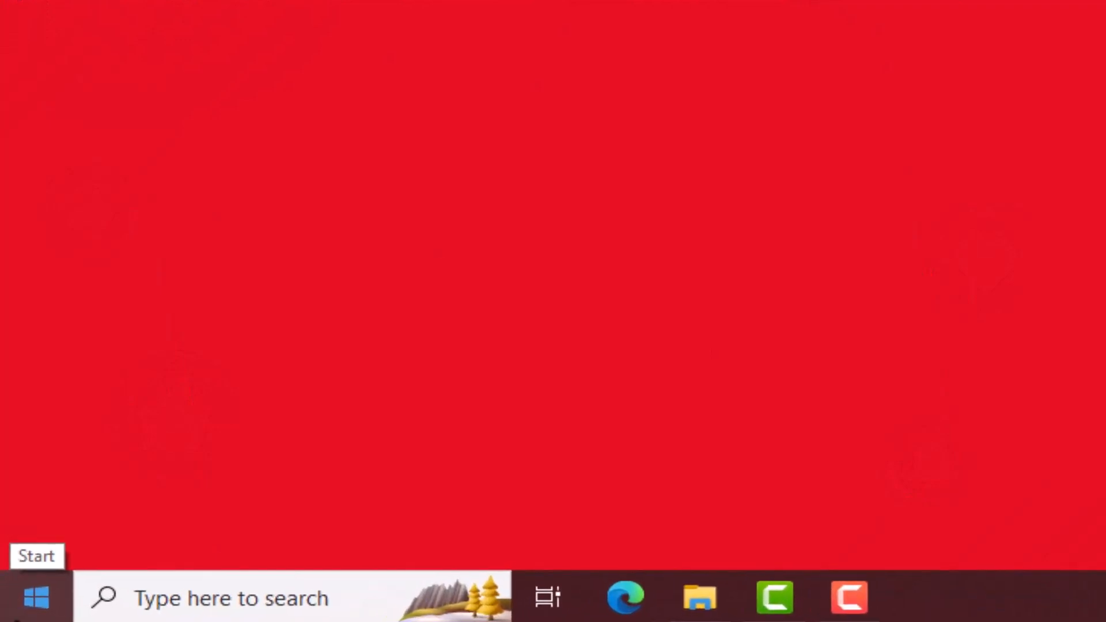
Reach the Apps & features page of Windows Settings from the Start menu
click(33, 598)
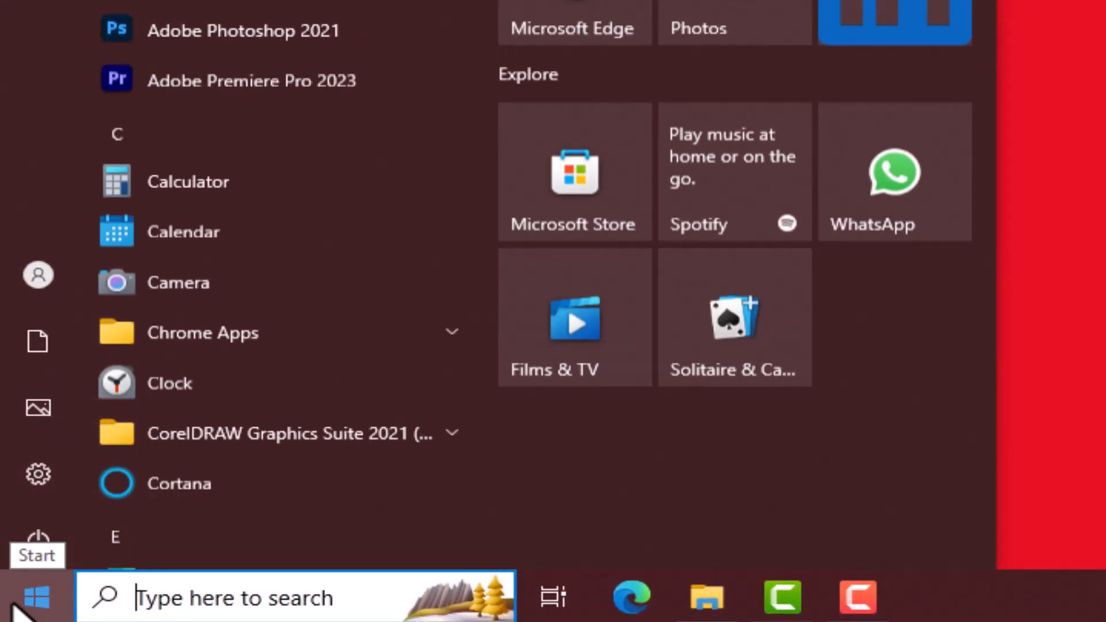
scroll(down, 3)
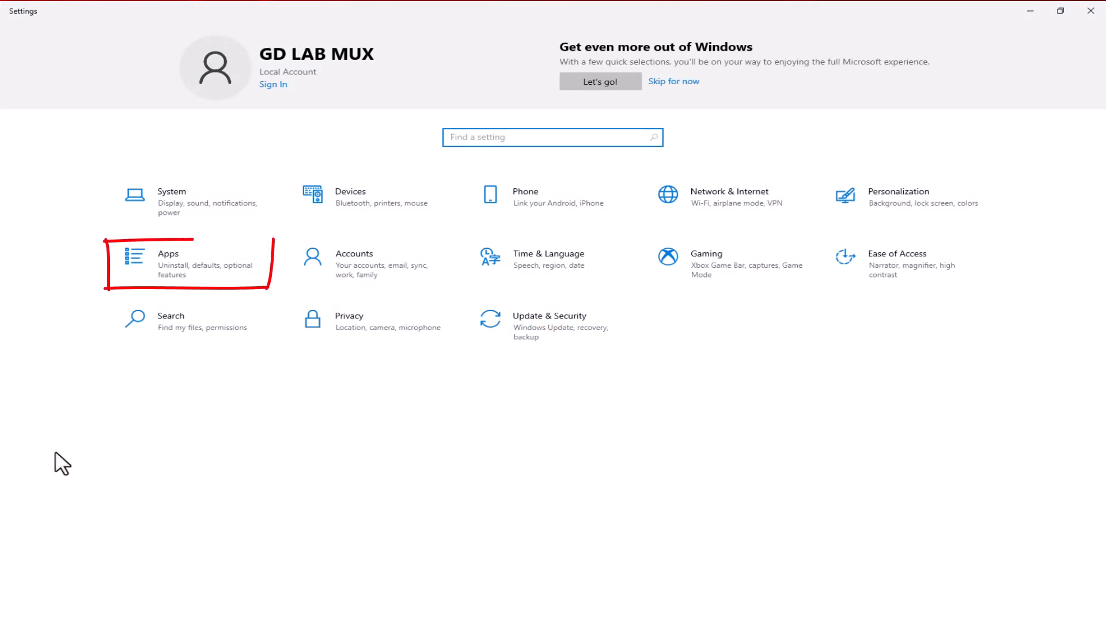
click(168, 264)
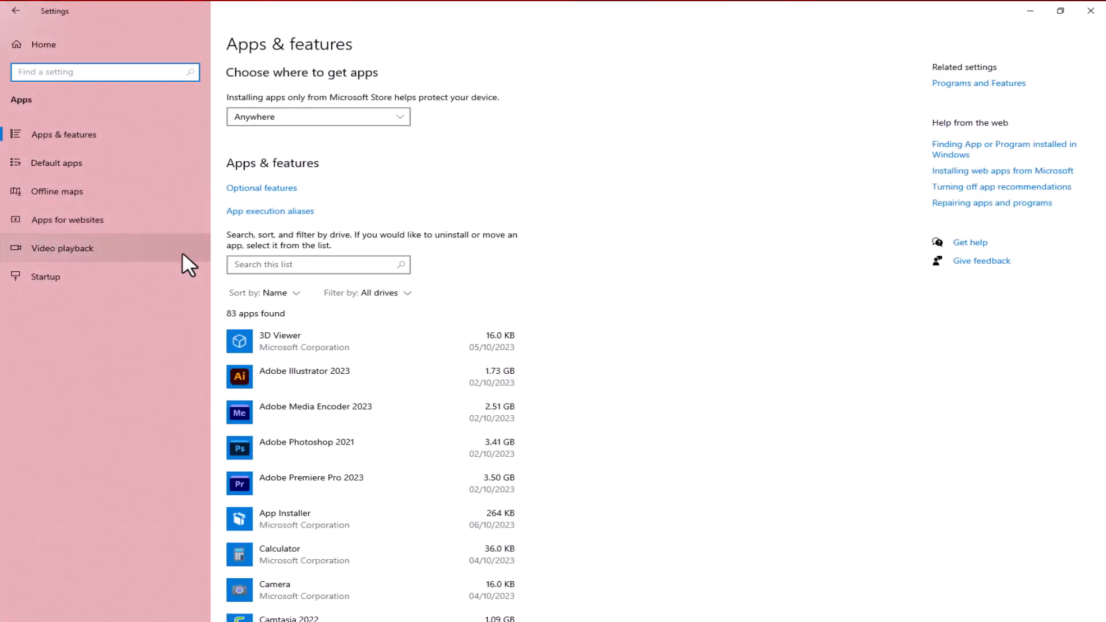
Scroll the installed apps list down to the Spotify Music entry
scroll(down, 3)
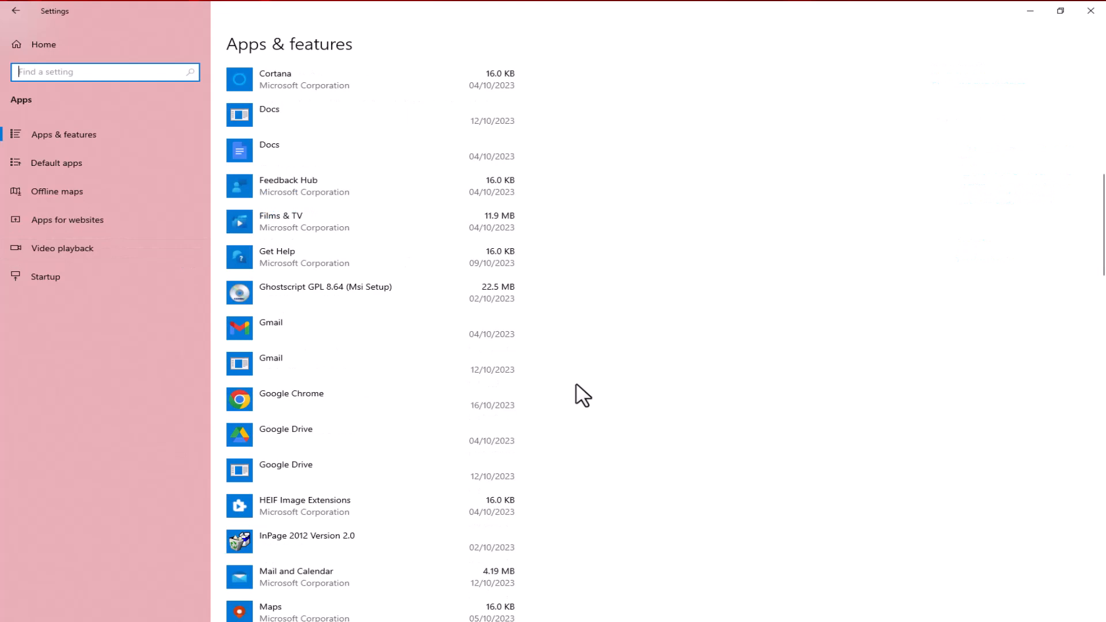
scroll(down, 3)
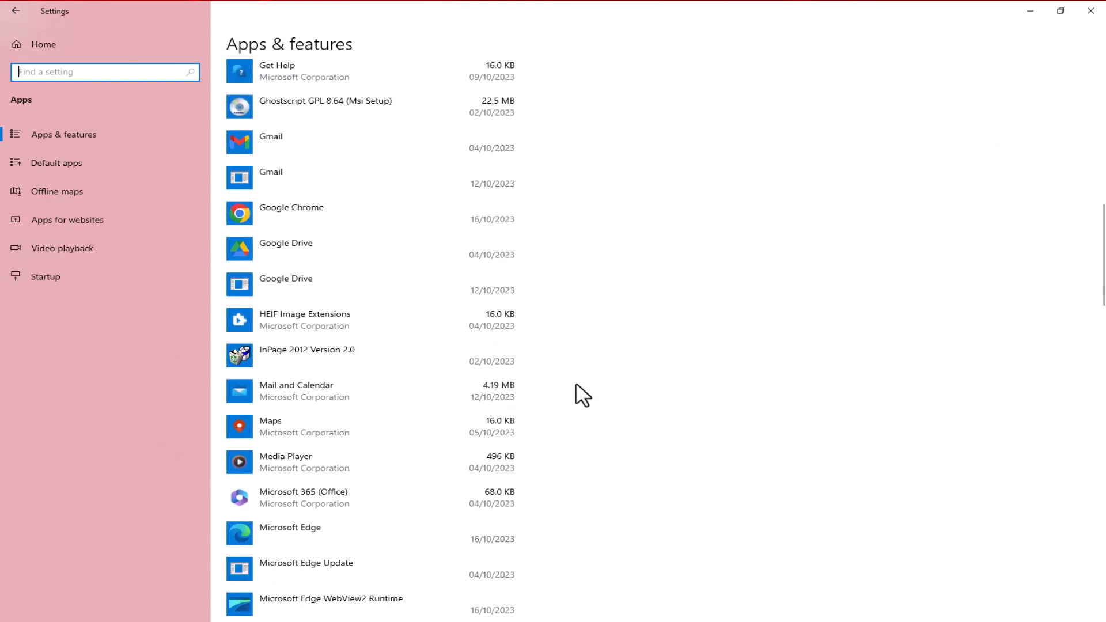
scroll(down, 3)
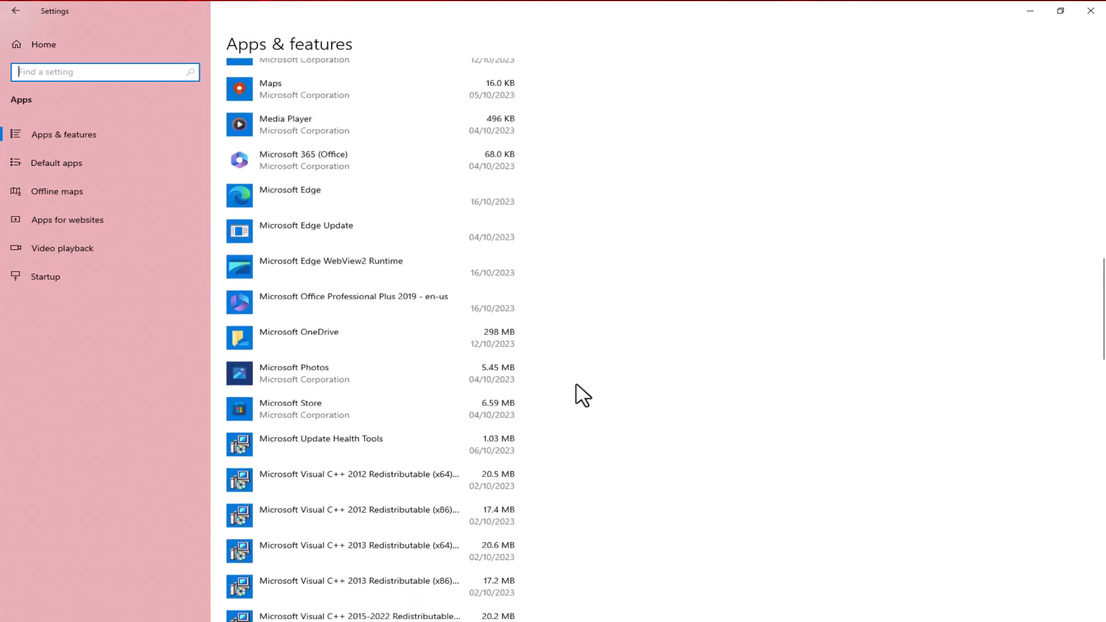
scroll(down, 3)
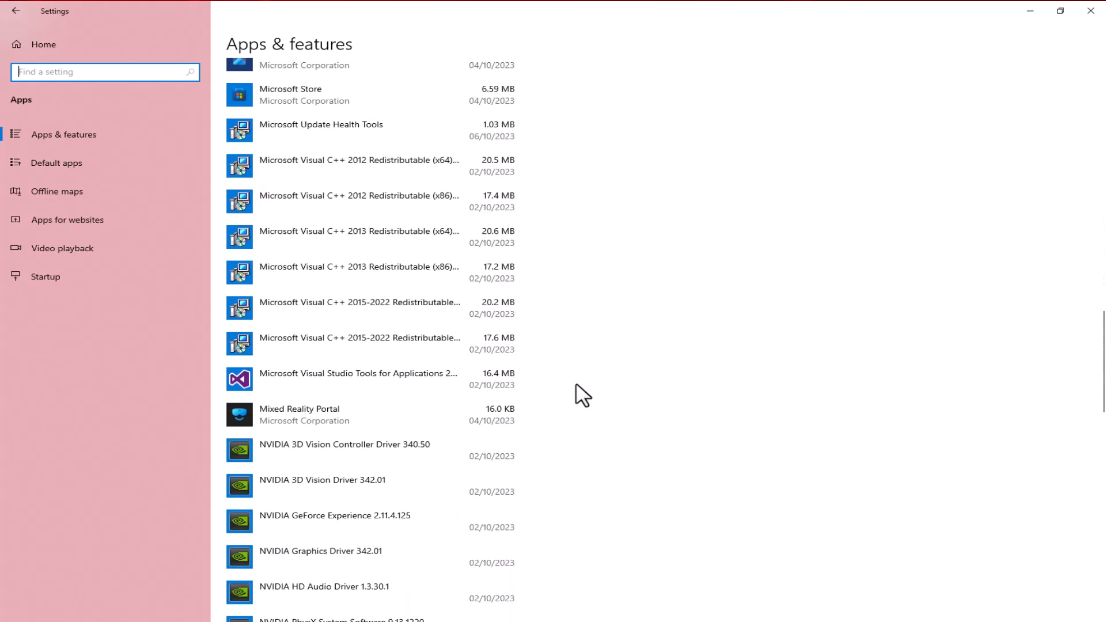
scroll(down, 3)
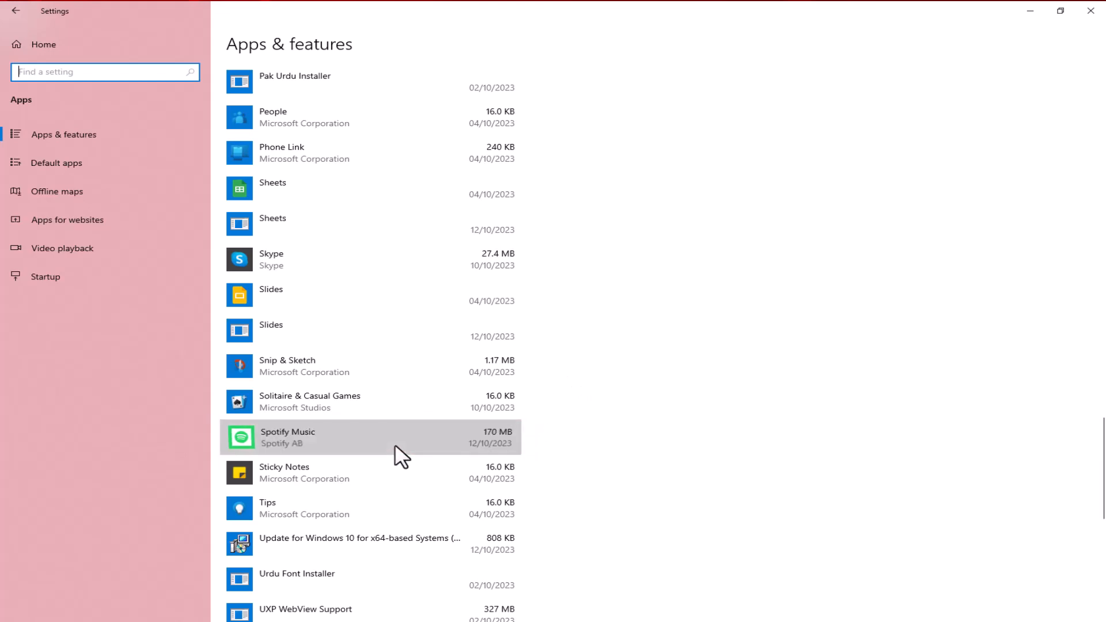
Uninstall Spotify Music and confirm its removal in the pop-up
click(353, 437)
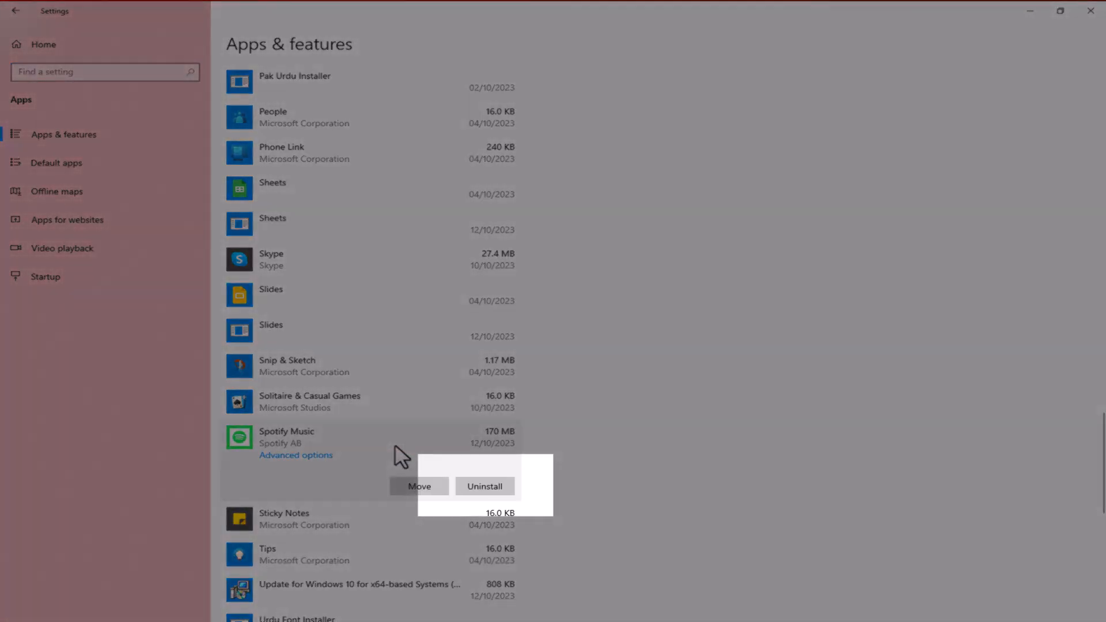
mouse_move(485, 486)
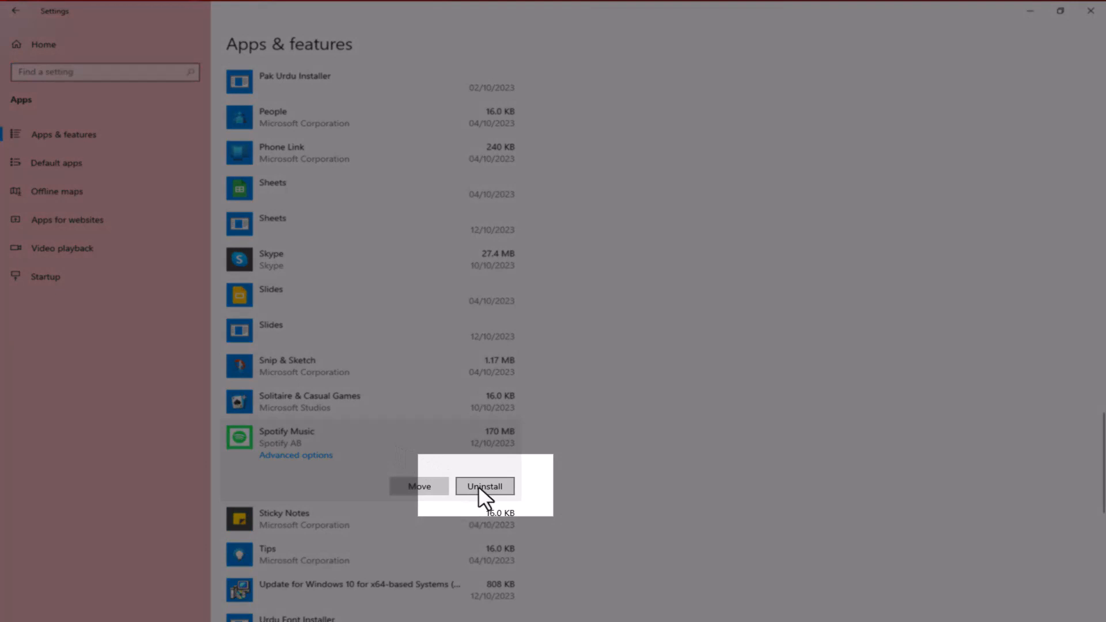
click(485, 486)
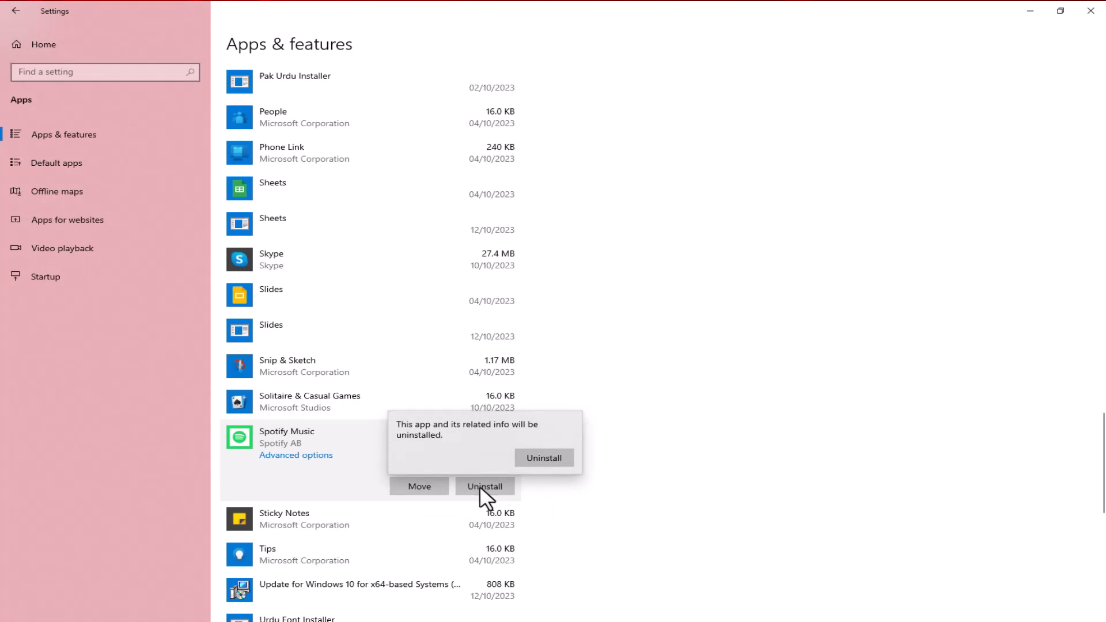
click(542, 458)
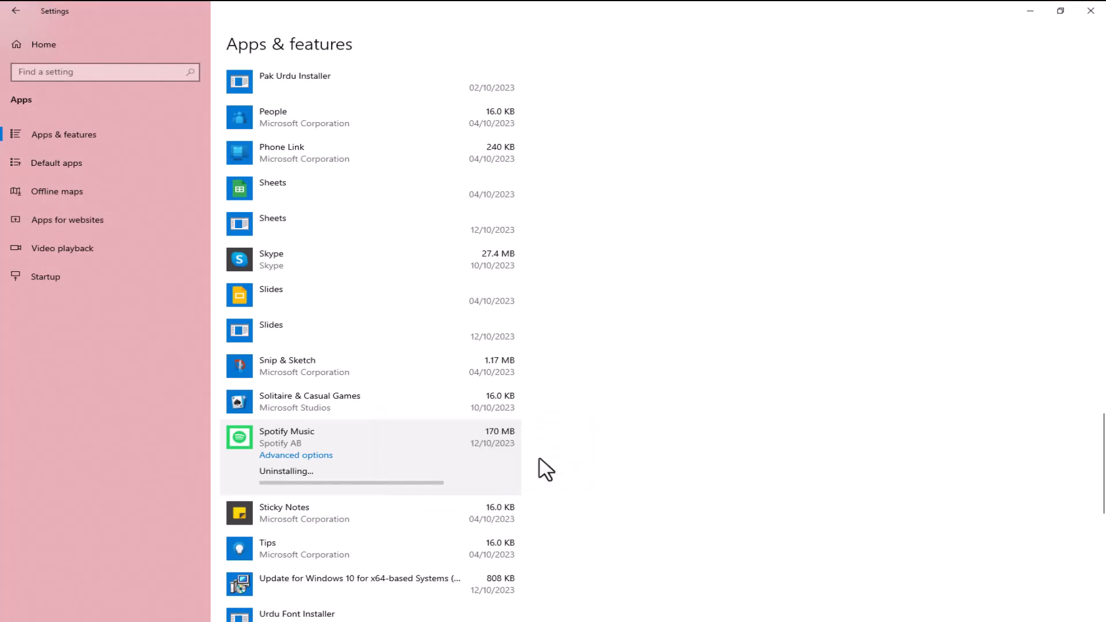